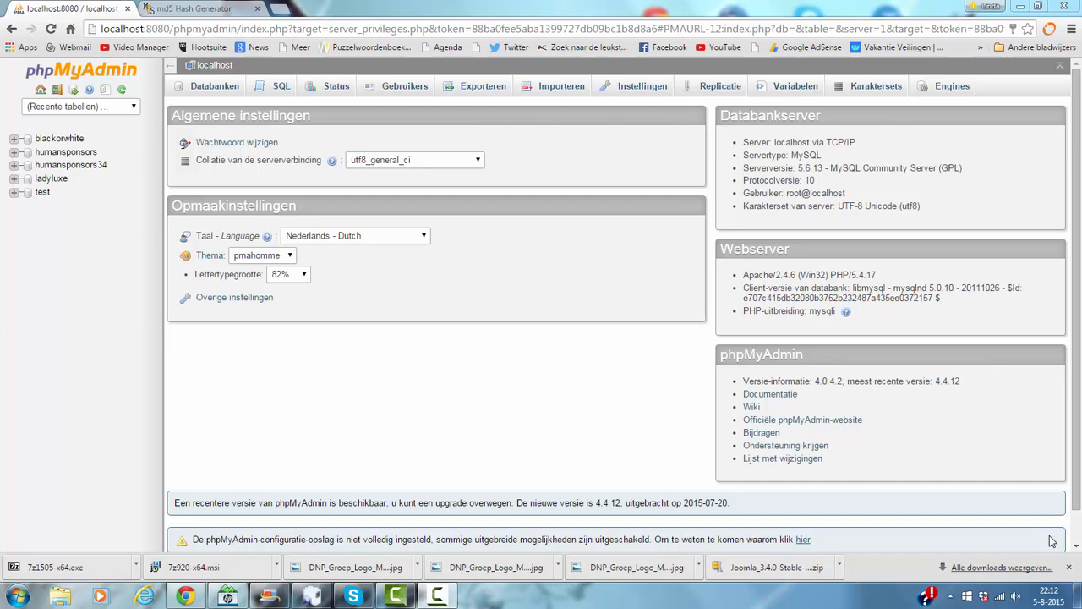
{"action": "mouse_move", "coordinate": [910, 579]}
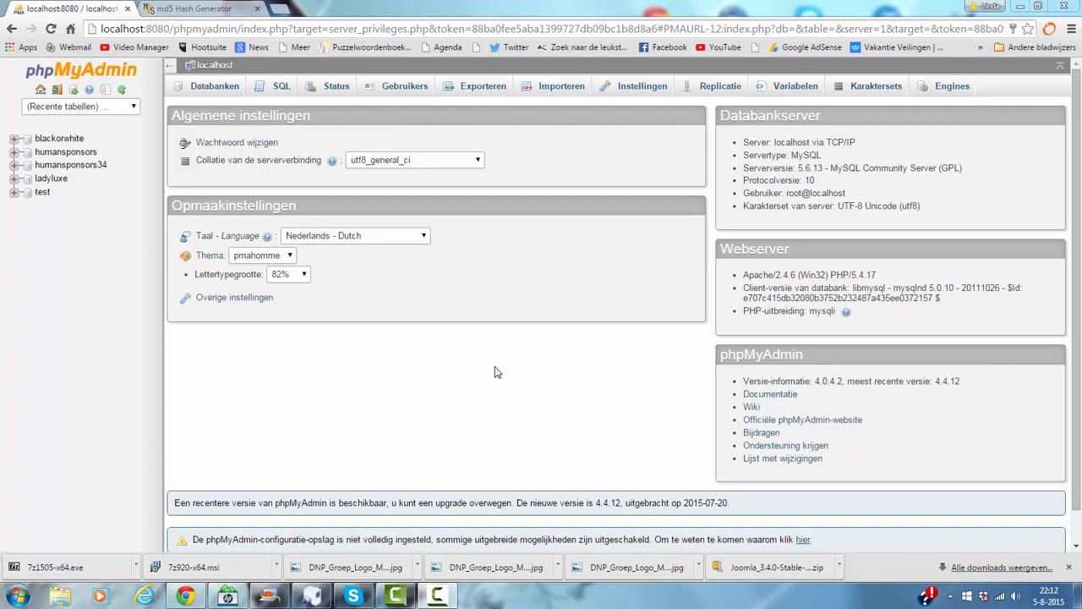
{"action": "mouse_move", "coordinate": [497, 313]}
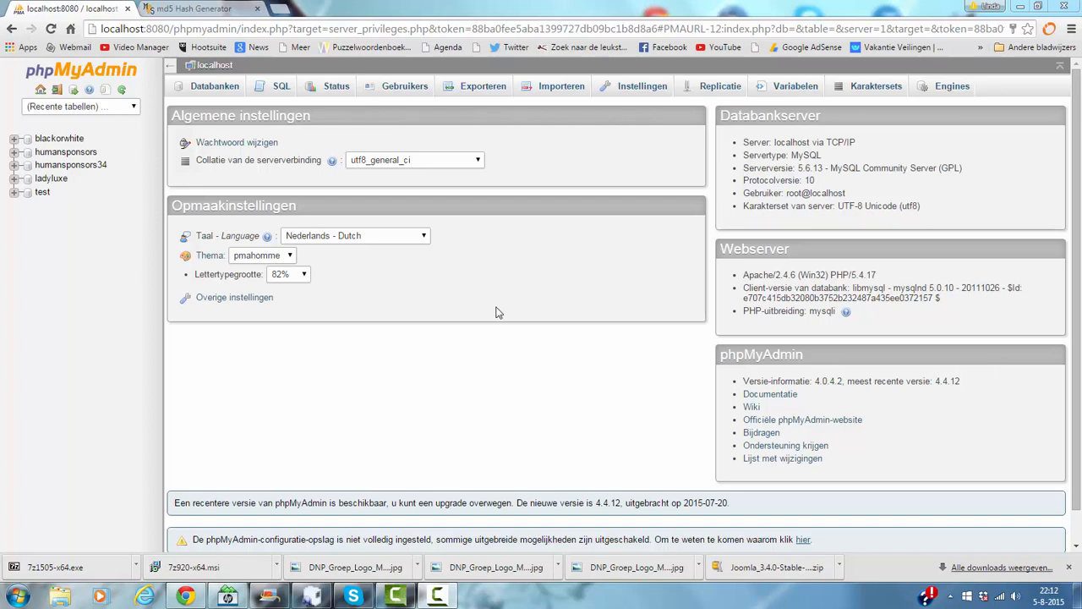
{"action": "mouse_move", "coordinate": [409, 301]}
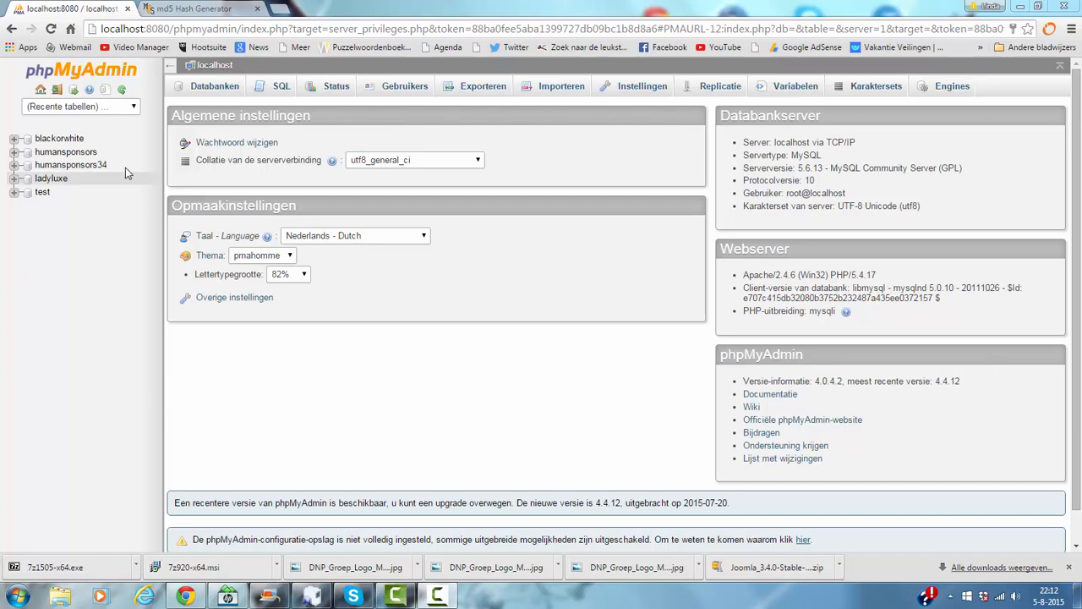
Select the humansponsors34 database and review its 67-table list down to k5bt0_users.
{"action": "left_click", "coordinate": [71, 164]}
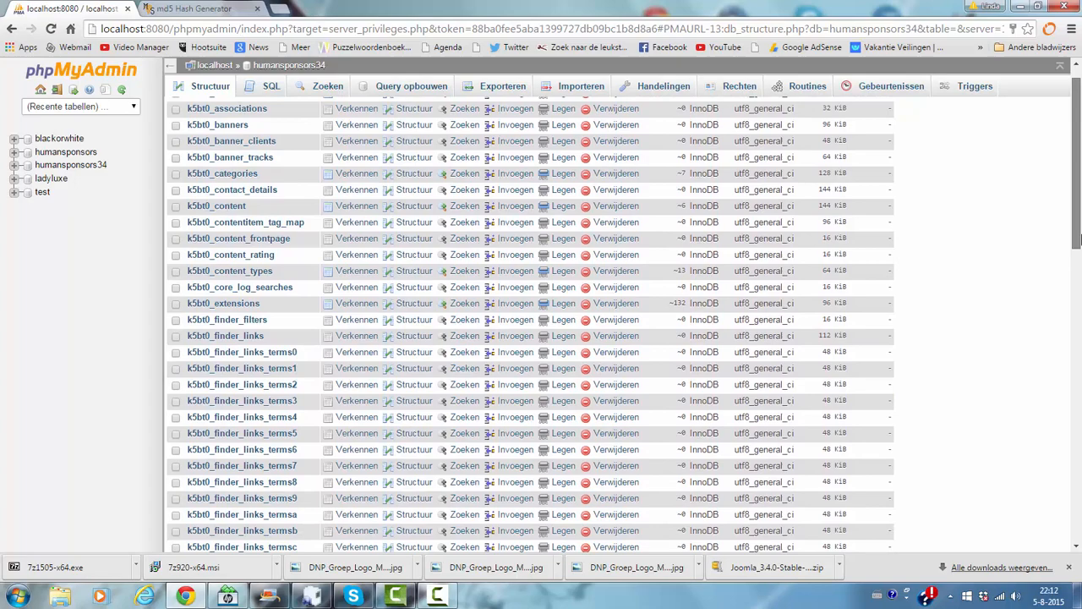
{"action": "scroll", "scroll_direction": "down", "scroll_amount": 3}
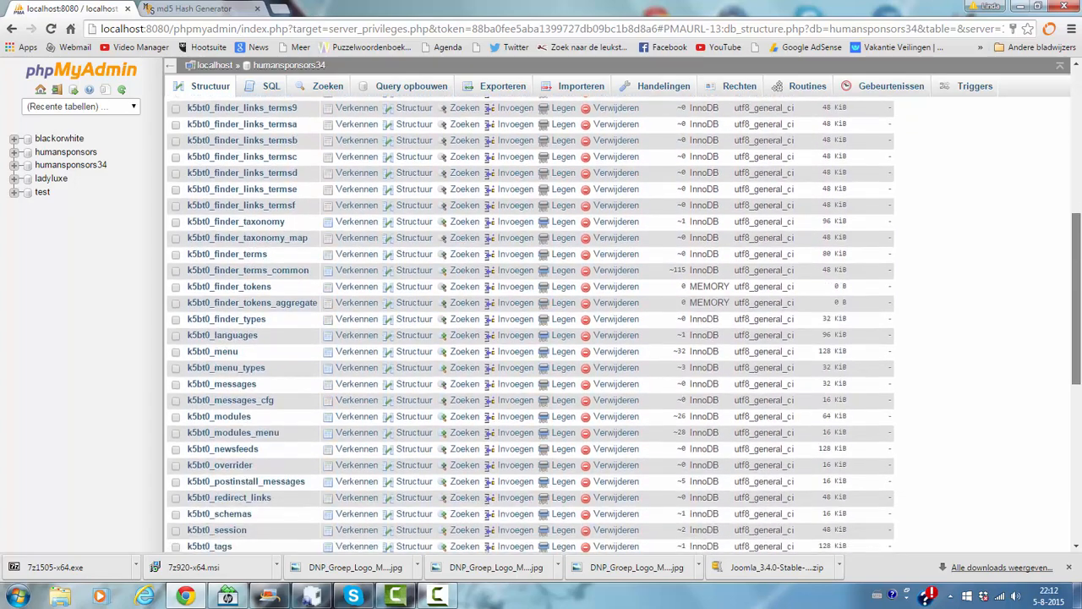
{"action": "scroll", "scroll_direction": "down", "scroll_amount": 3}
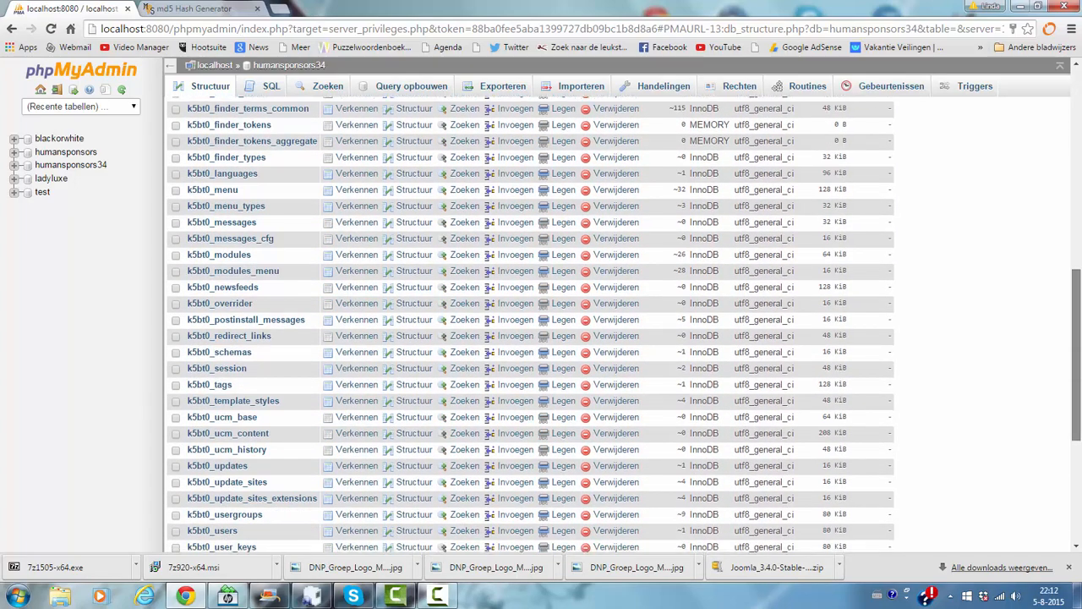
{"action": "scroll", "scroll_direction": "down", "scroll_amount": 3}
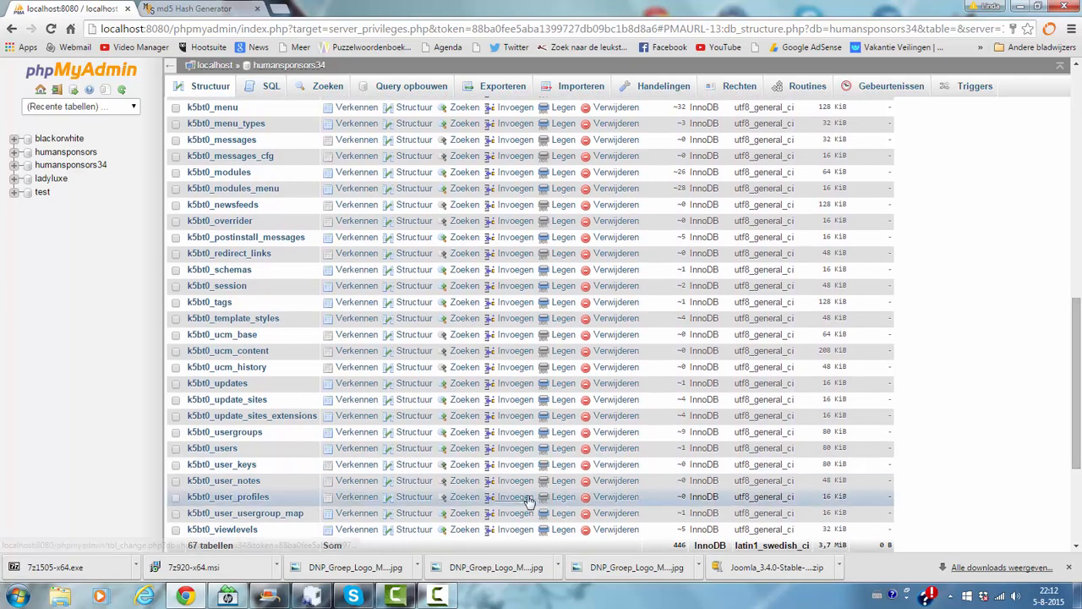
{"action": "mouse_move", "coordinate": [199, 457]}
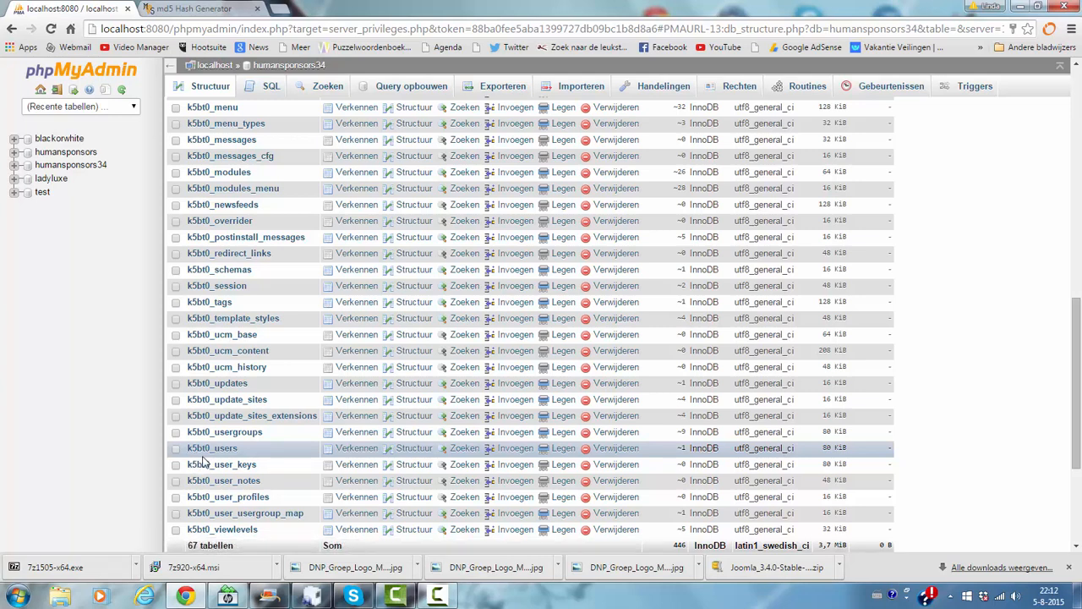
{"action": "mouse_move", "coordinate": [223, 458]}
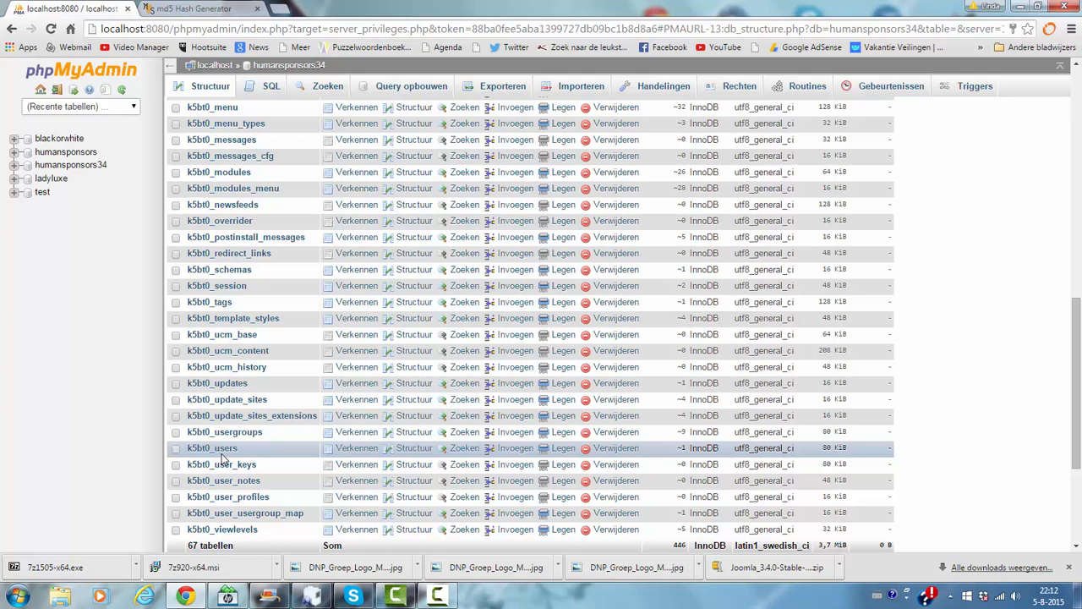
{"action": "mouse_move", "coordinate": [190, 457]}
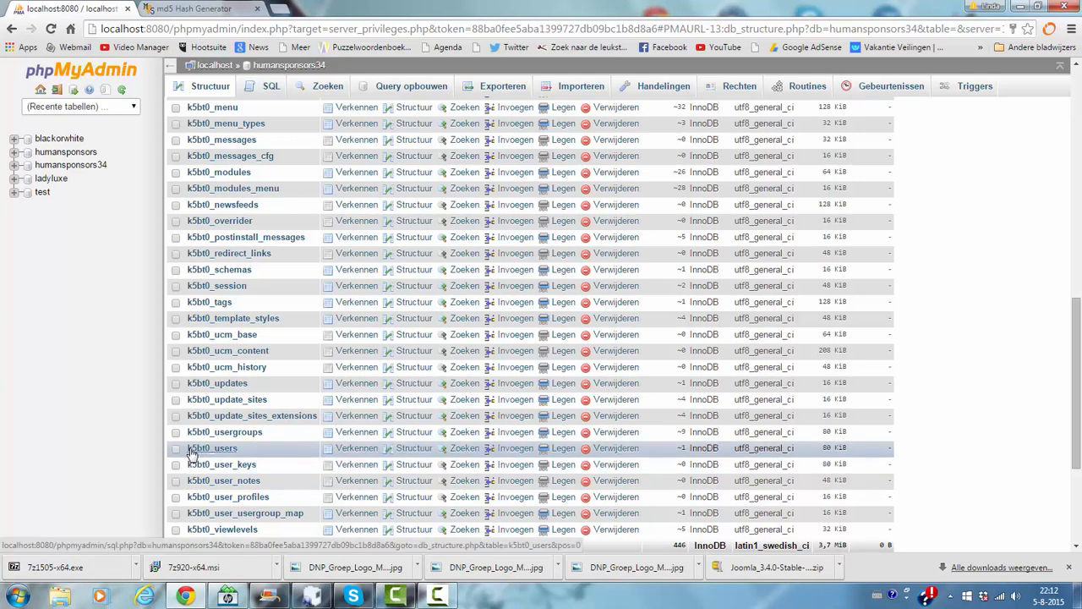
{"action": "mouse_move", "coordinate": [225, 457]}
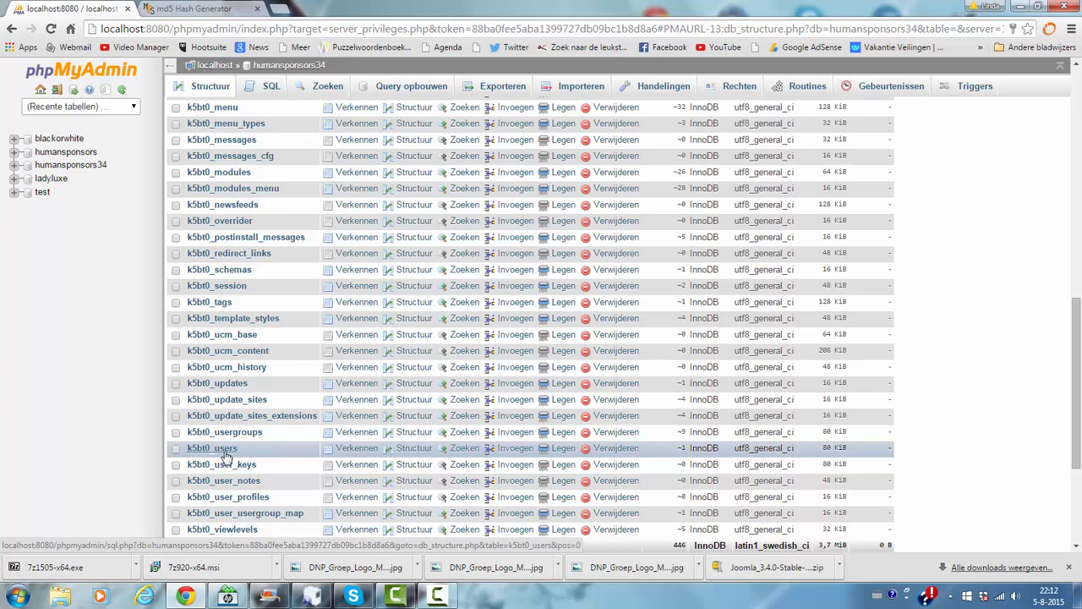
{"action": "mouse_move", "coordinate": [223, 457]}
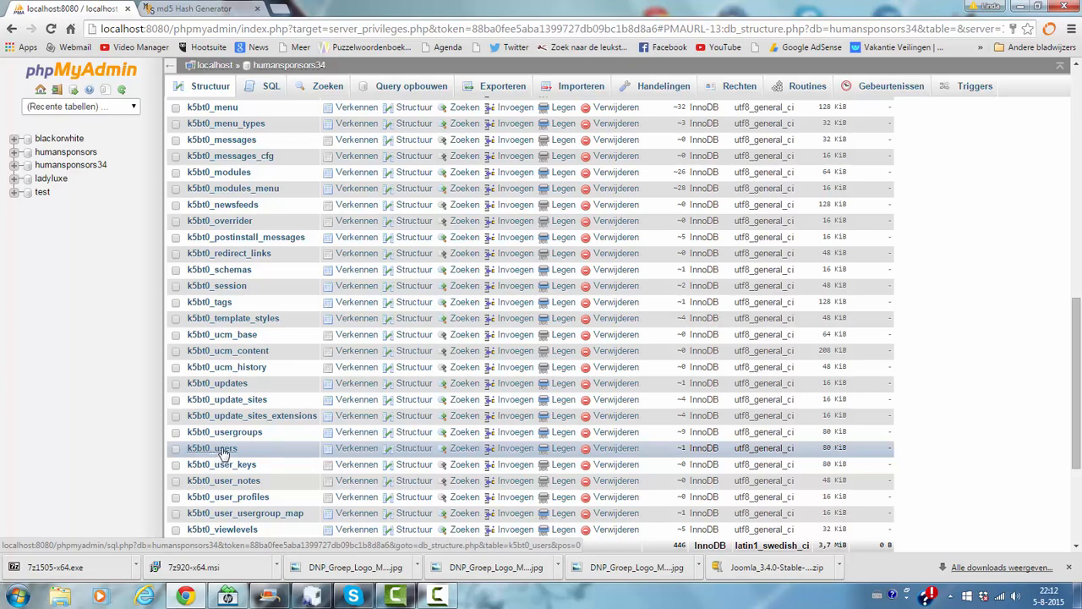
Browse k5bt0_users and change the Super User row's username from admin to lindaaben.
{"action": "left_click", "coordinate": [356, 446]}
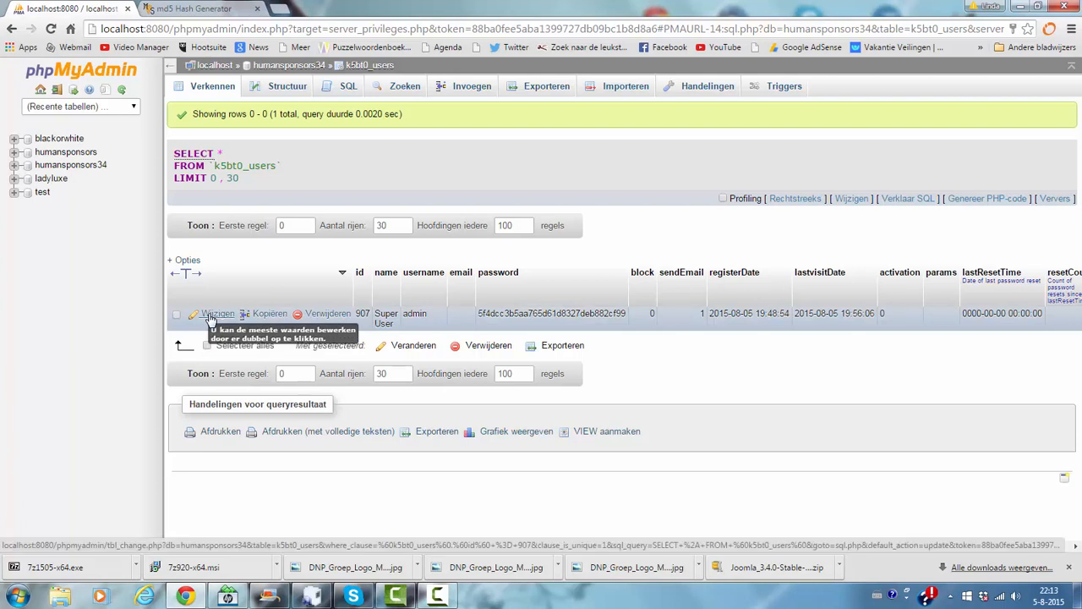
{"action": "left_click", "coordinate": [218, 313]}
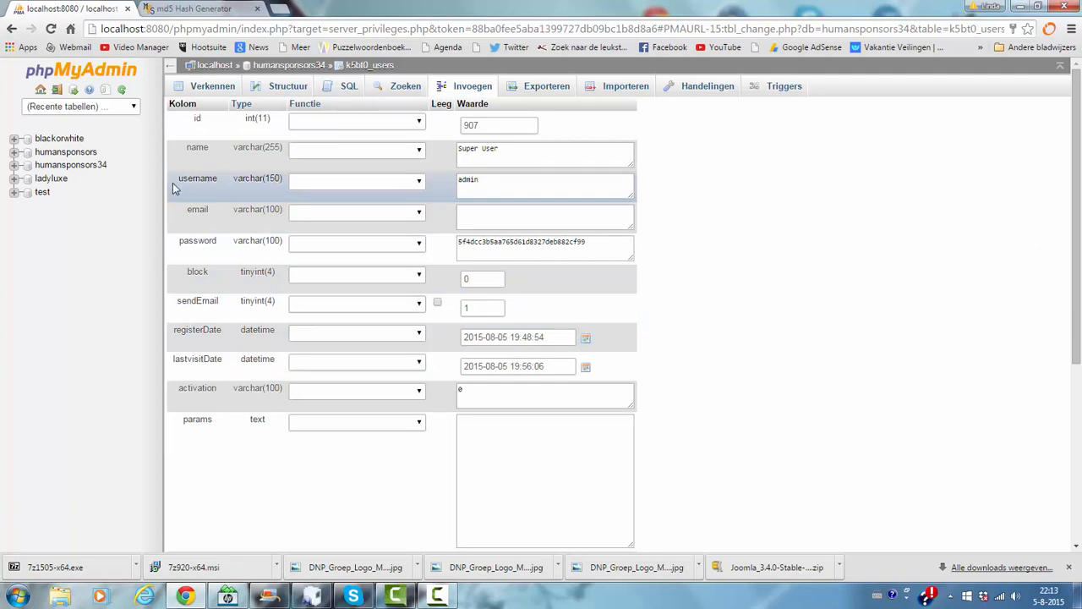
{"action": "mouse_move", "coordinate": [433, 186]}
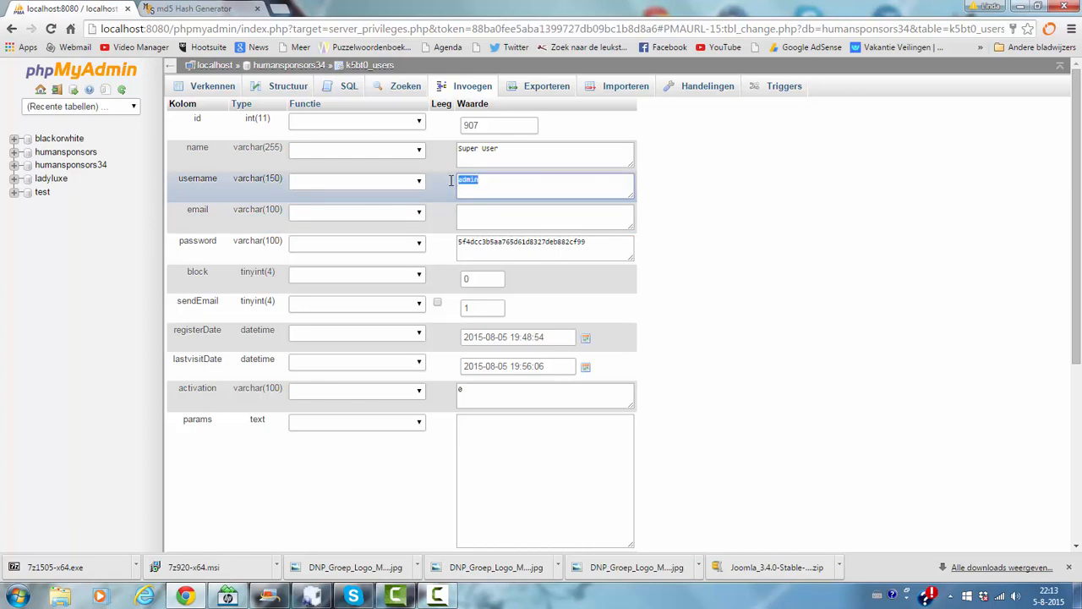
{"action": "key", "text": "Delete"}
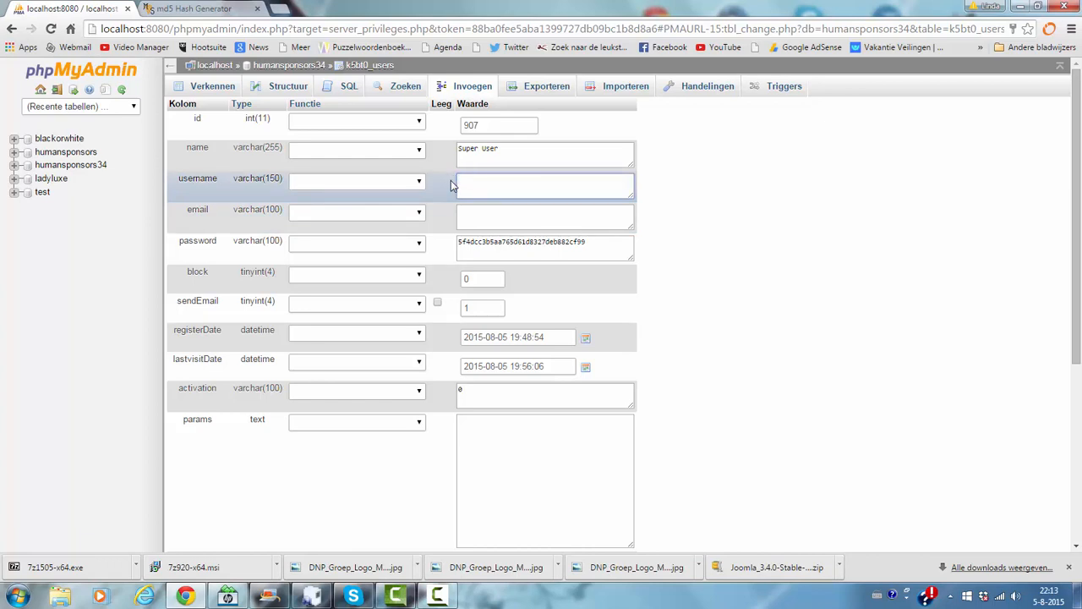
{"action": "type", "text": "linda"}
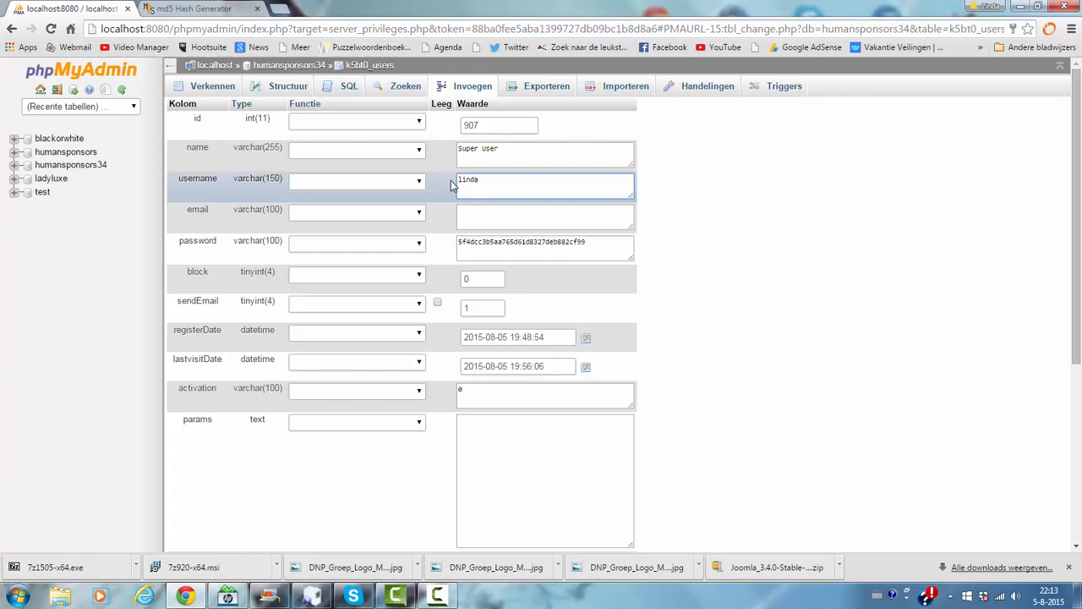
{"action": "type", "text": "aben"}
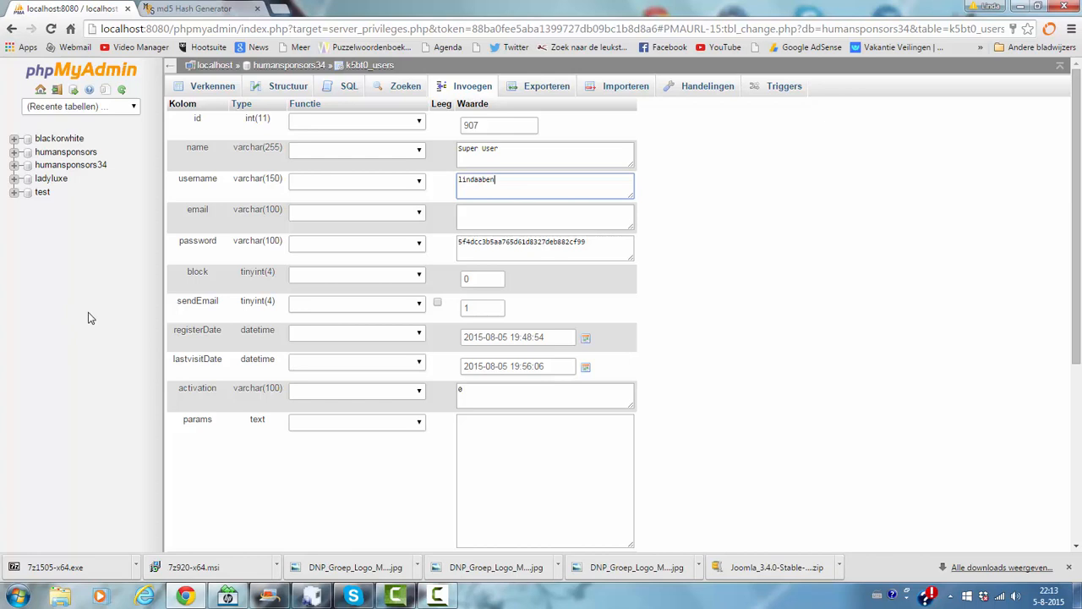
{"action": "mouse_move", "coordinate": [91, 145]}
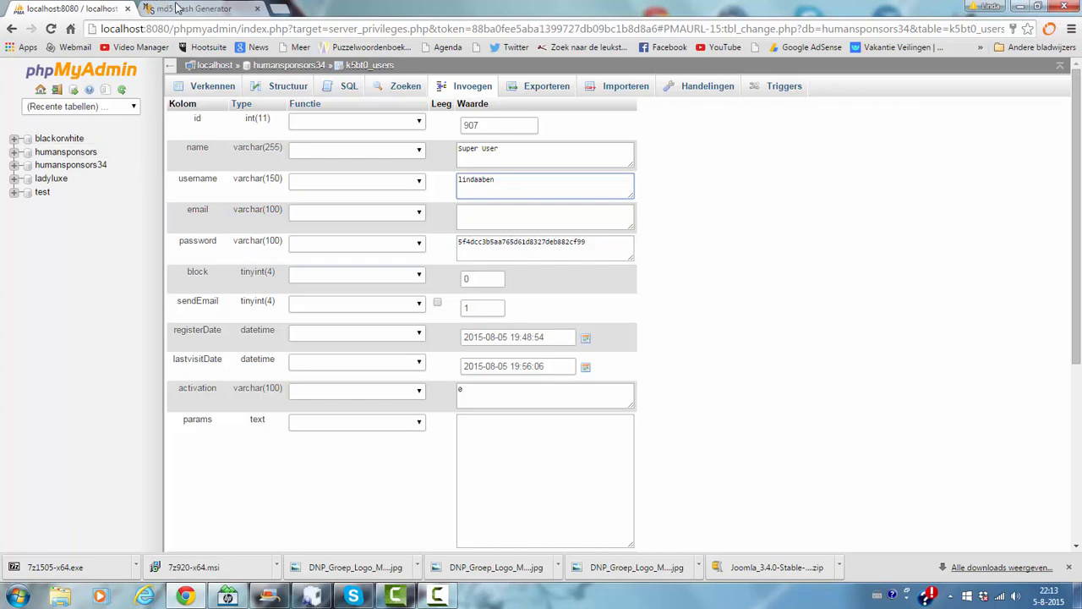
Generate the MD5 hash of 'somethingdifferent' in the Miracle Salad generator and copy it.
{"action": "left_click", "coordinate": [200, 8]}
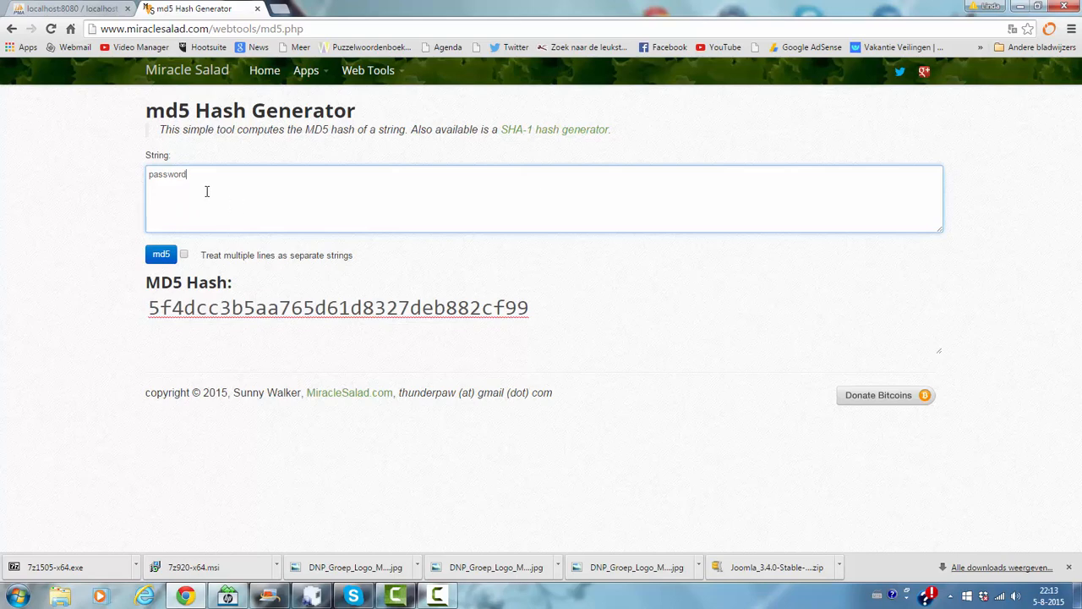
{"action": "mouse_move", "coordinate": [266, 202]}
{"action": "type", "text": "somethingdiffere"}
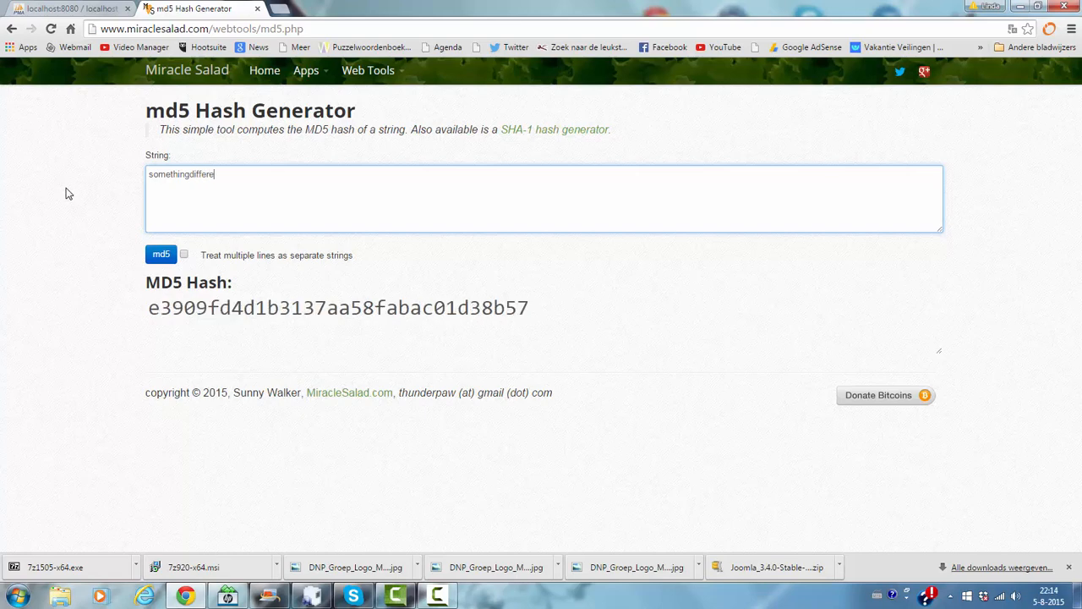
{"action": "type", "text": "nt"}
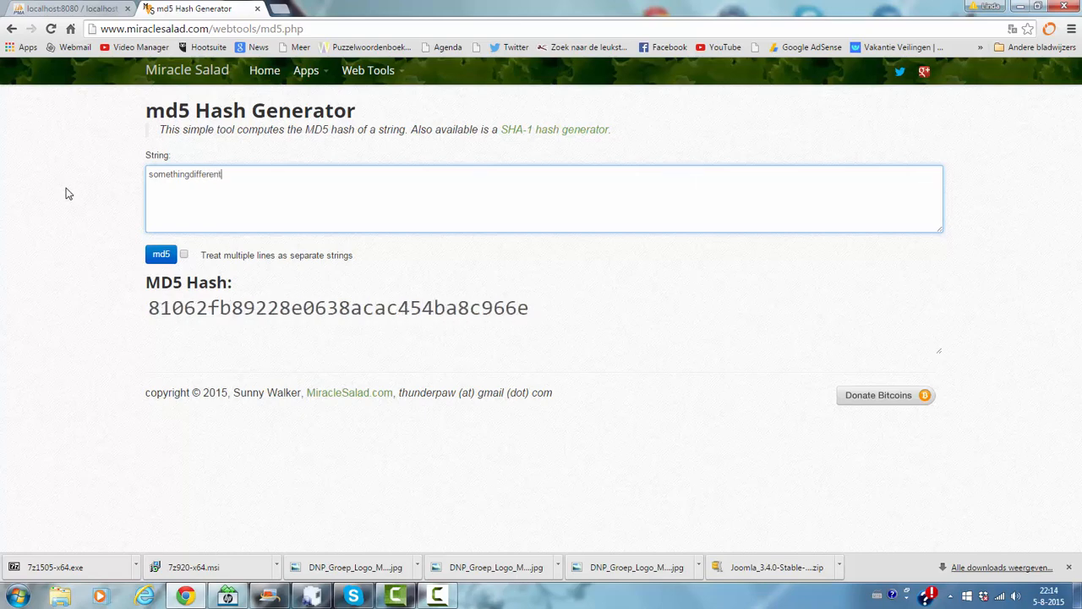
{"action": "mouse_move", "coordinate": [431, 264]}
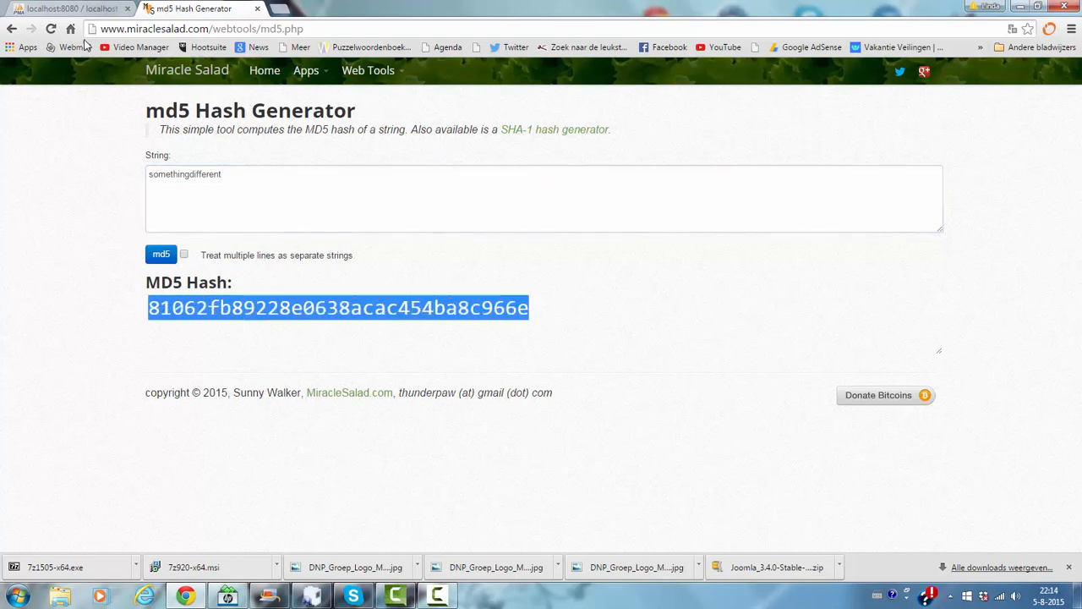
{"action": "left_click", "coordinate": [67, 8]}
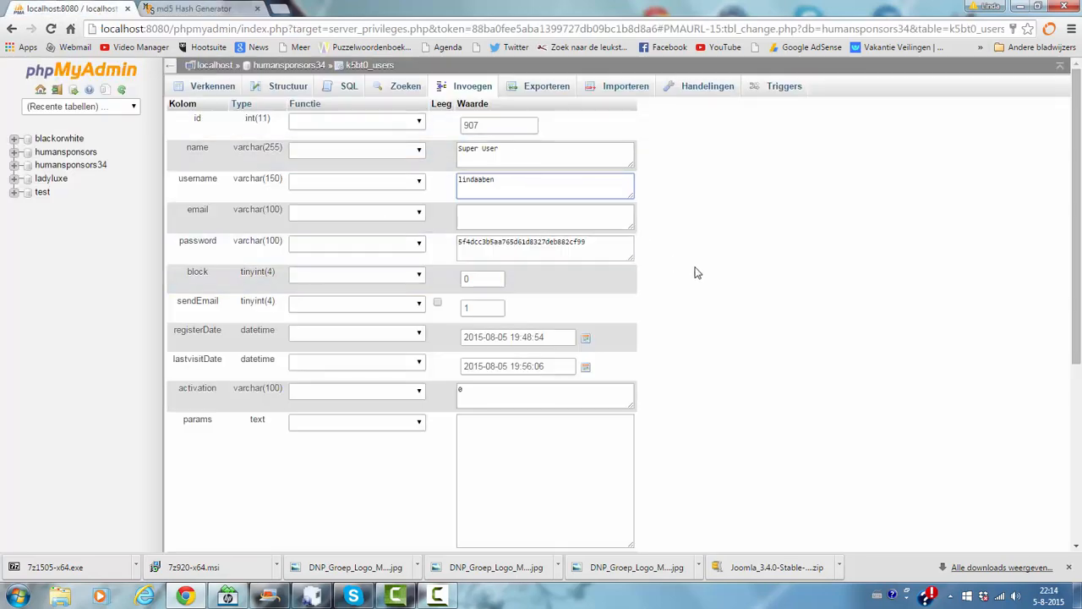
{"action": "double_click", "coordinate": [544, 242]}
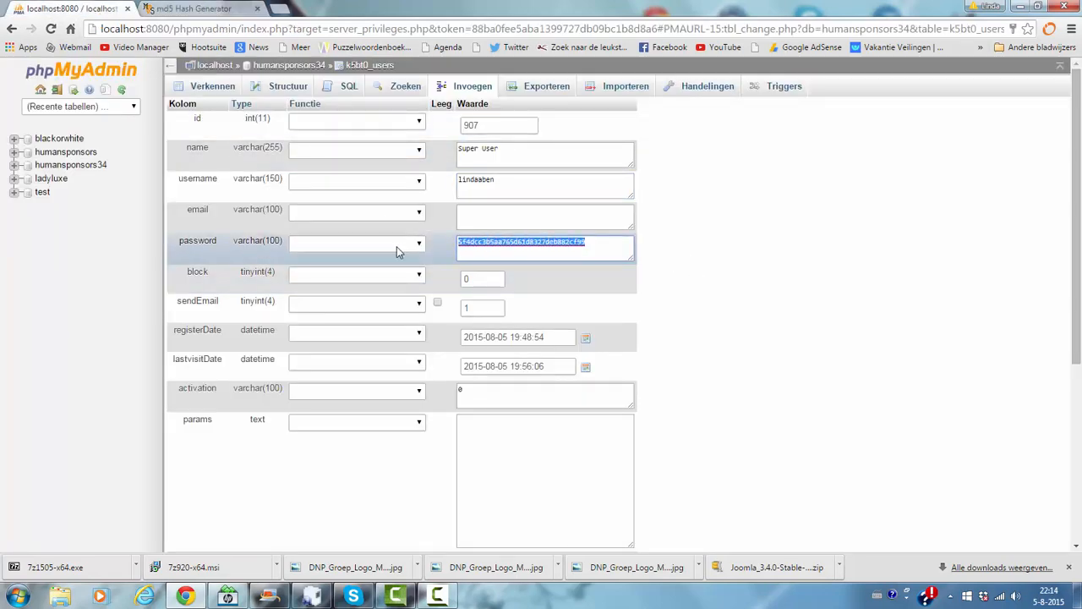
{"action": "key", "text": "Delete"}
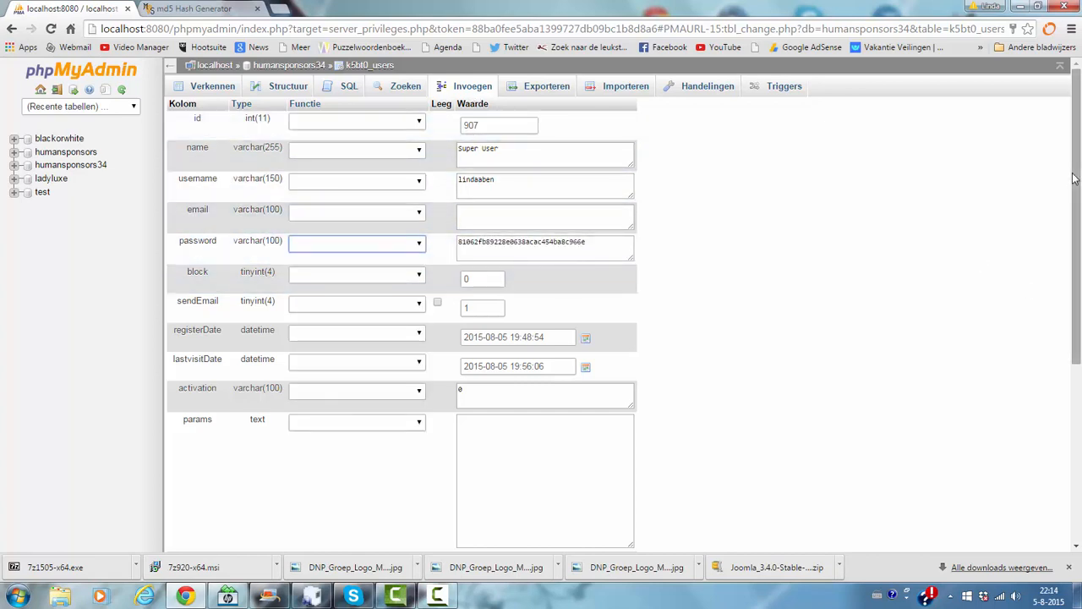
{"action": "scroll", "scroll_direction": "down", "scroll_amount": 3}
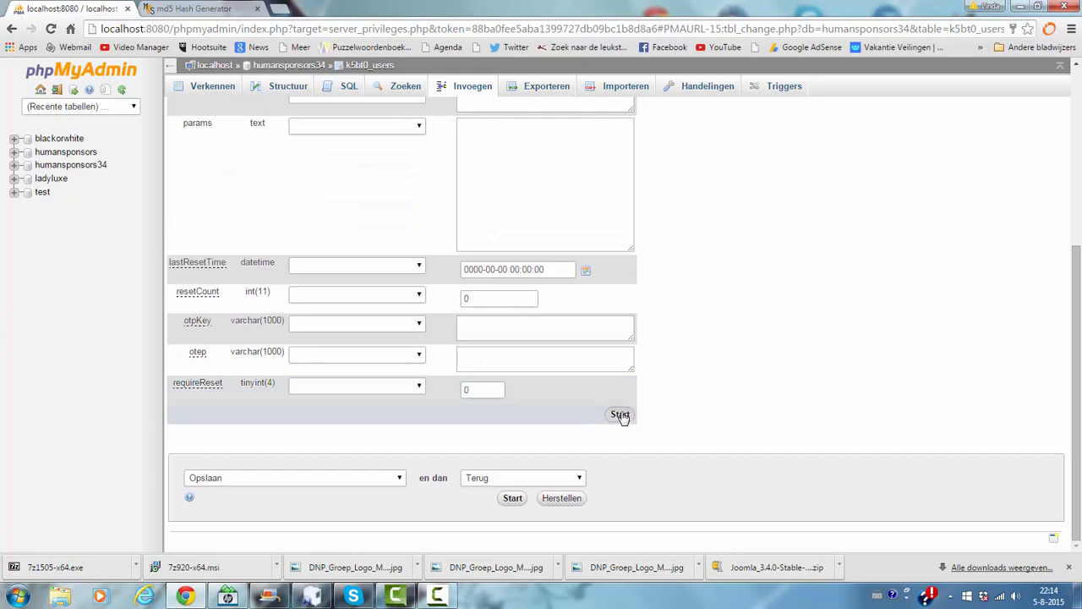
{"action": "left_click", "coordinate": [619, 414]}
{"action": "type", "text": "localhost:8080"}
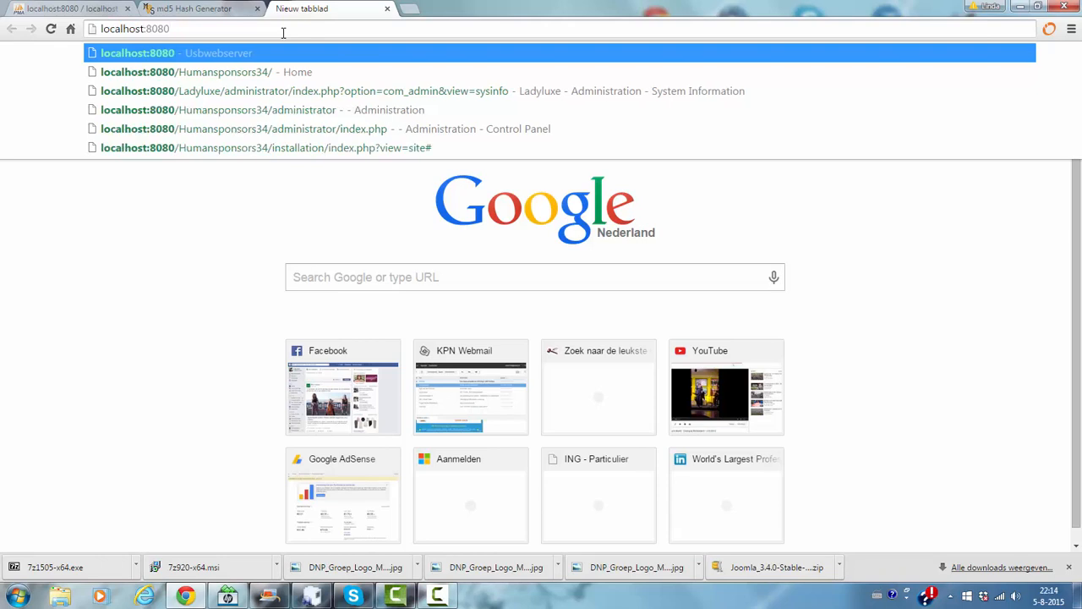
Visit the Humansponsors34 administrator panel and log out via the user menu.
{"action": "left_click", "coordinate": [228, 110]}
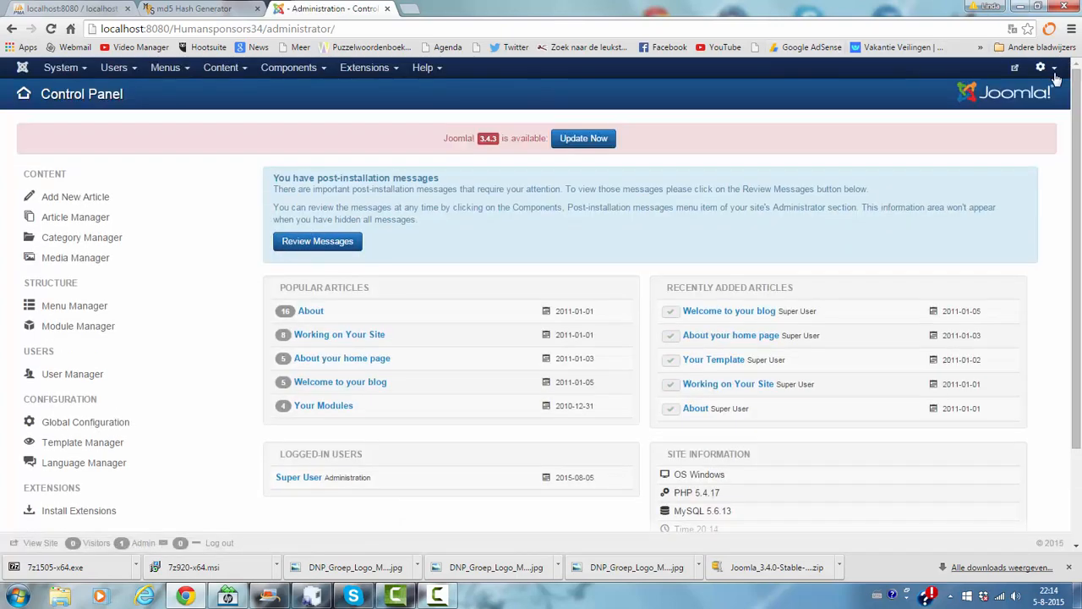
{"action": "left_click", "coordinate": [1042, 68]}
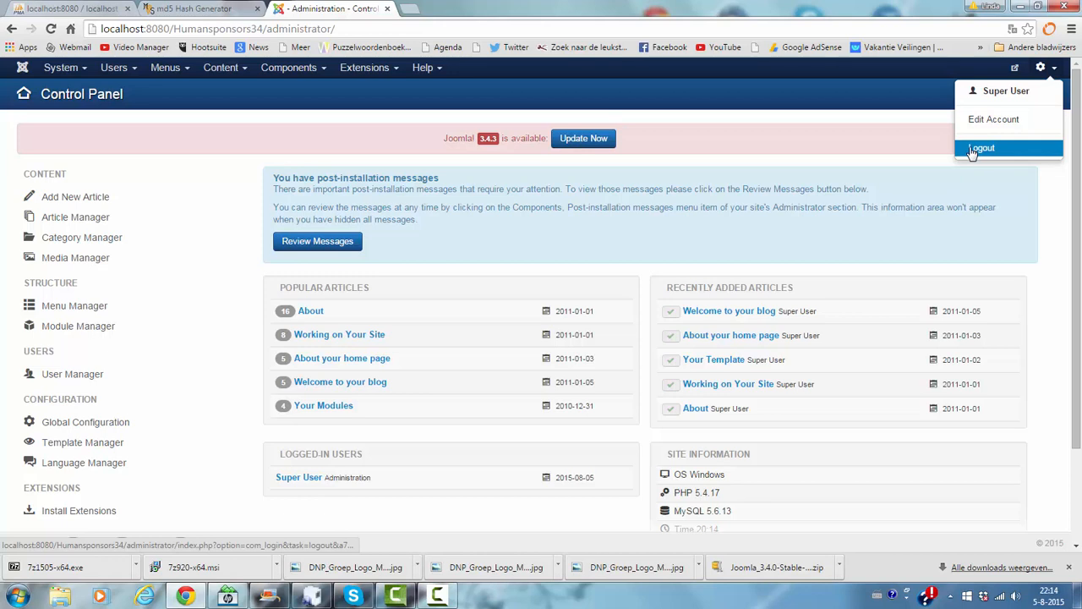
{"action": "left_click", "coordinate": [984, 149]}
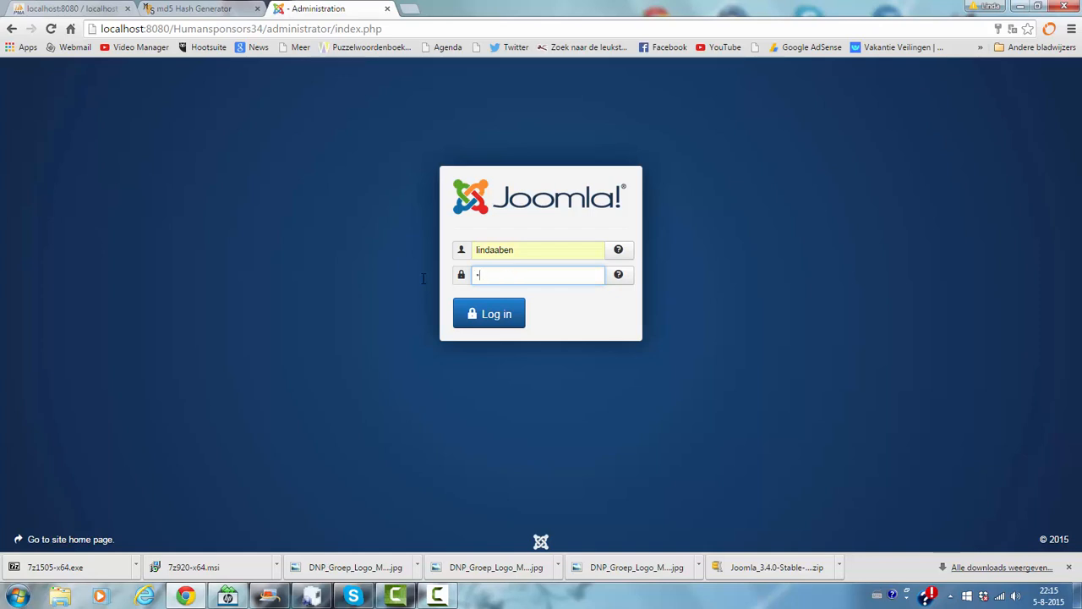
{"action": "type", "text": "password"}
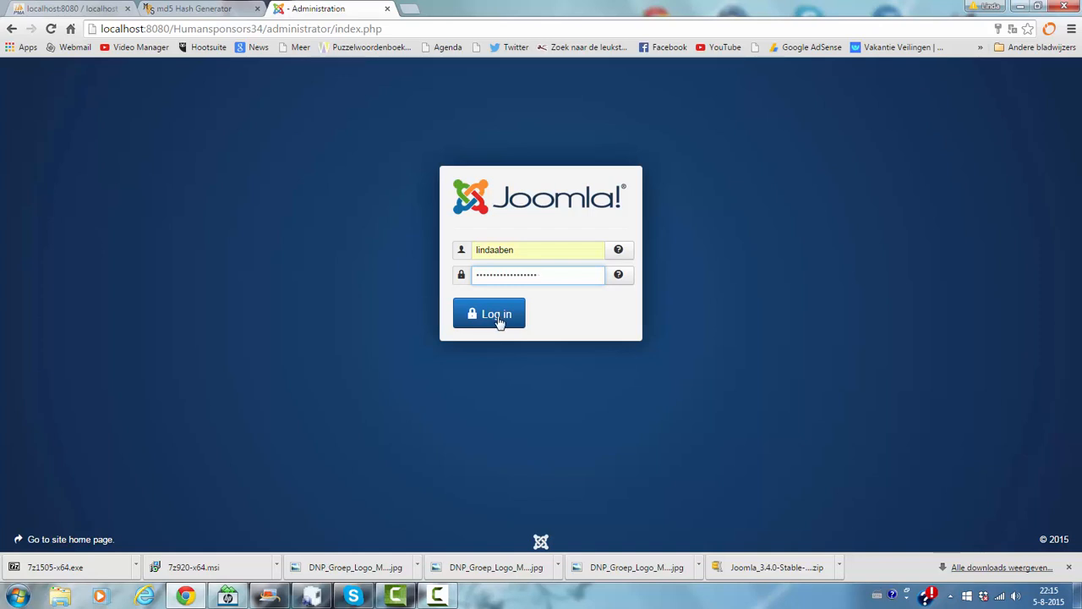
{"action": "left_click", "coordinate": [489, 313]}
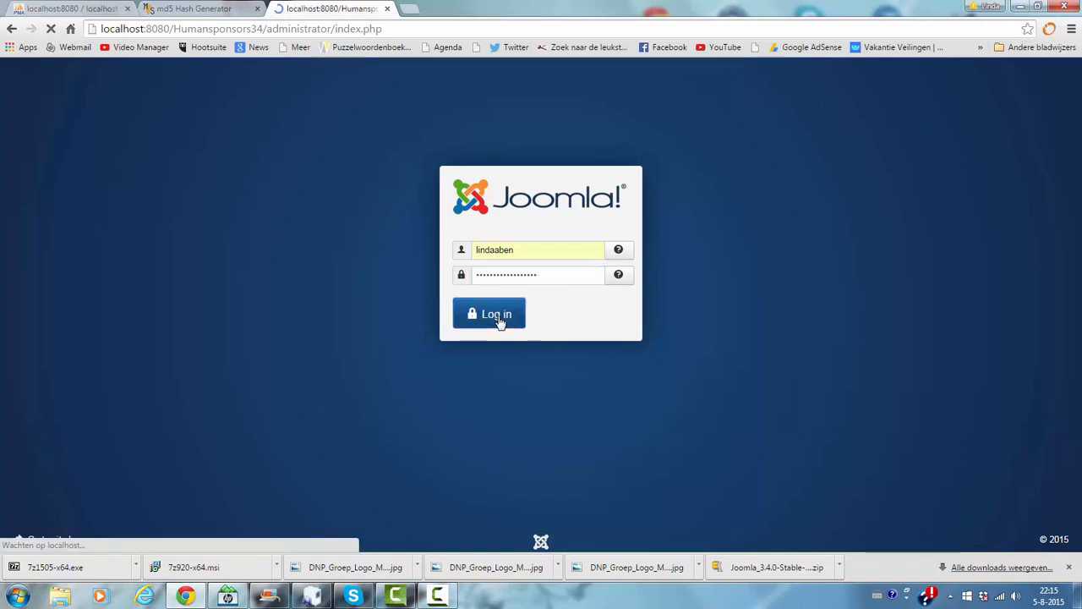
{"action": "left_click", "coordinate": [489, 313]}
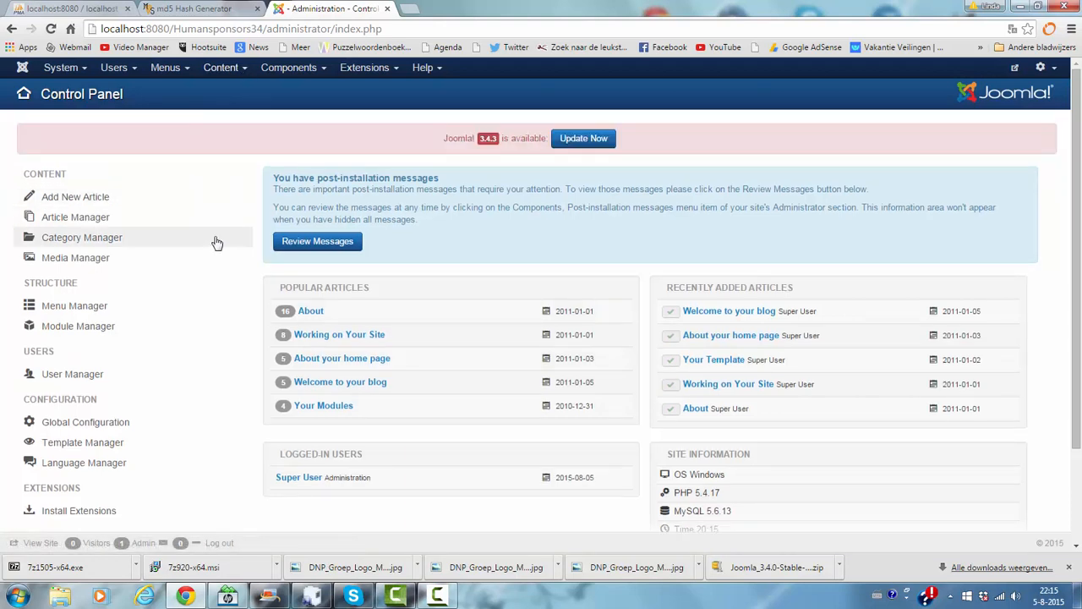
{"action": "mouse_move", "coordinate": [213, 176]}
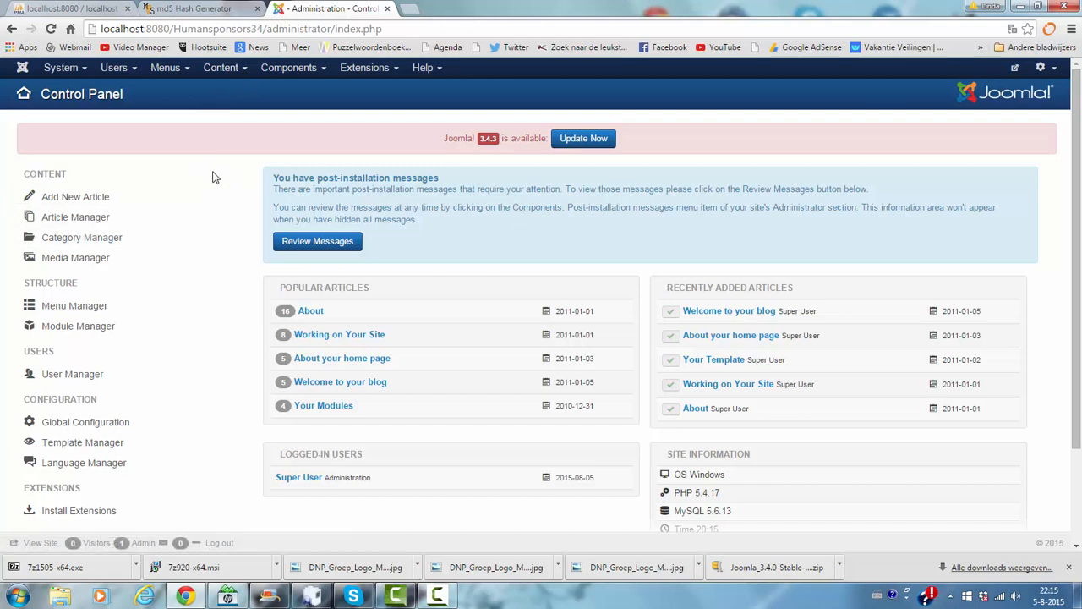
{"action": "mouse_move", "coordinate": [228, 180]}
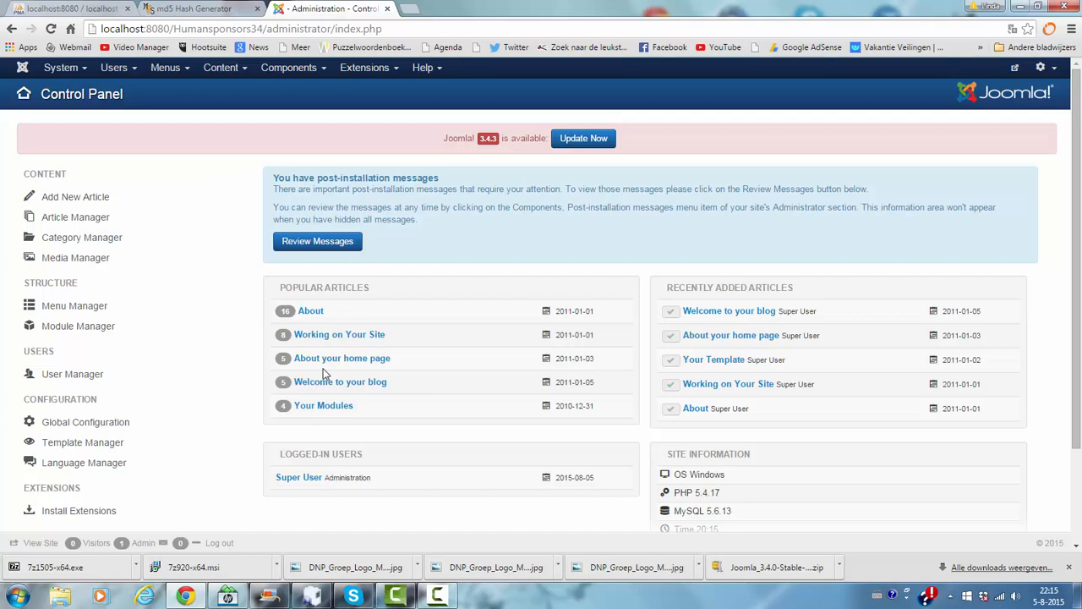
{"action": "mouse_move", "coordinate": [414, 362]}
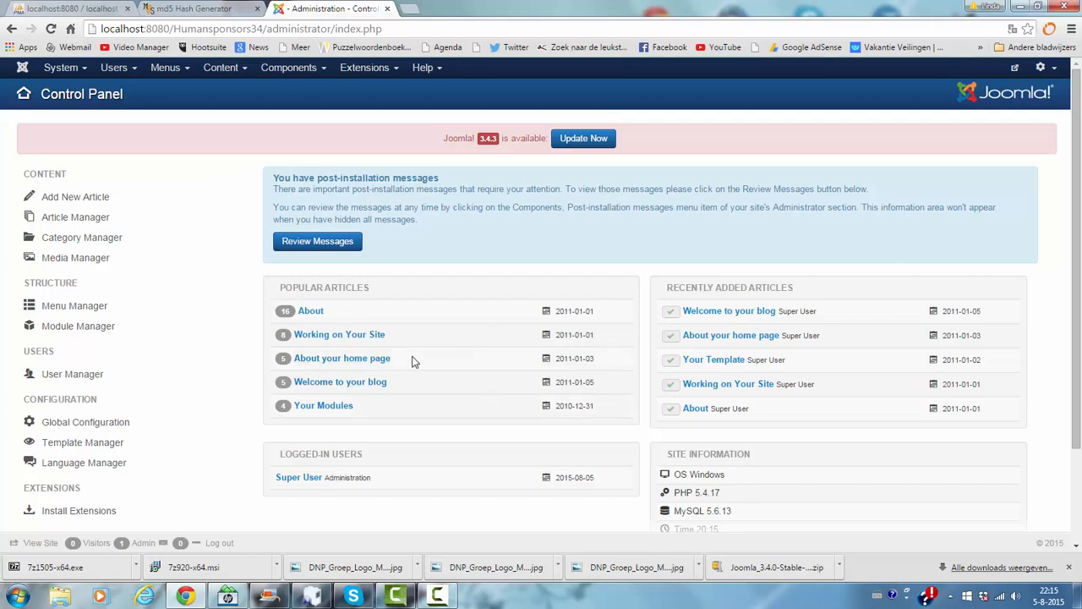
{"action": "mouse_move", "coordinate": [450, 540]}
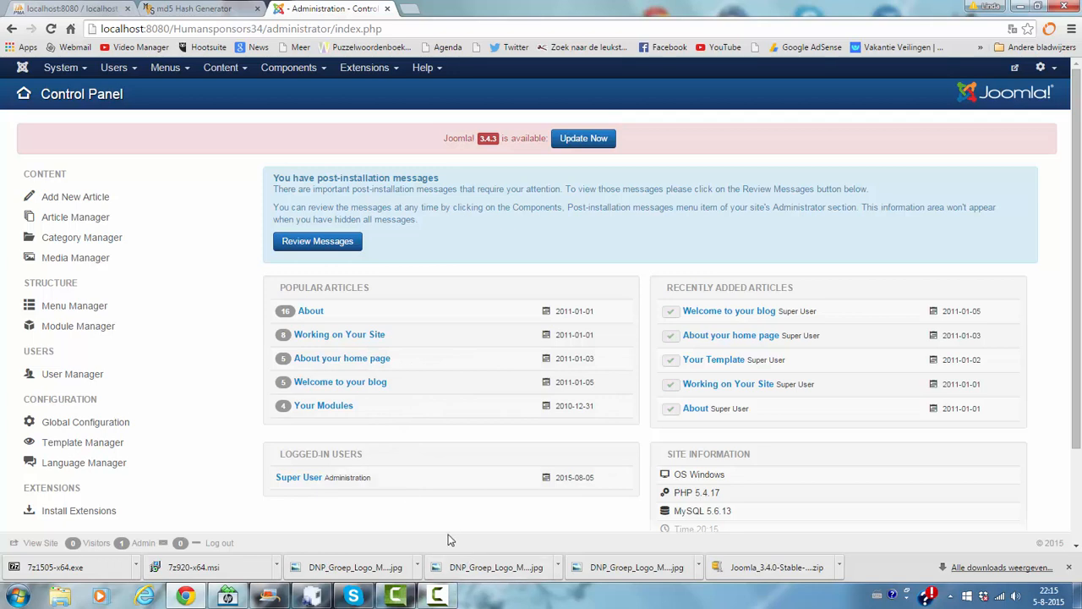